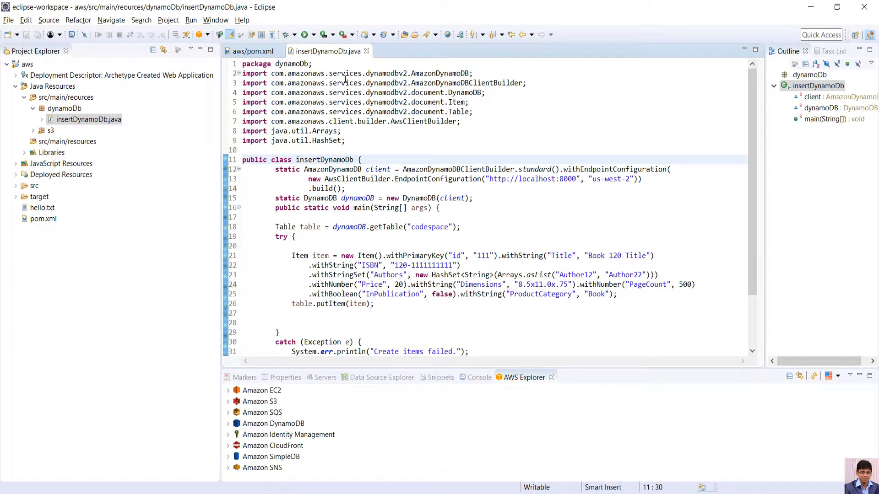
mouse_move(282, 46)
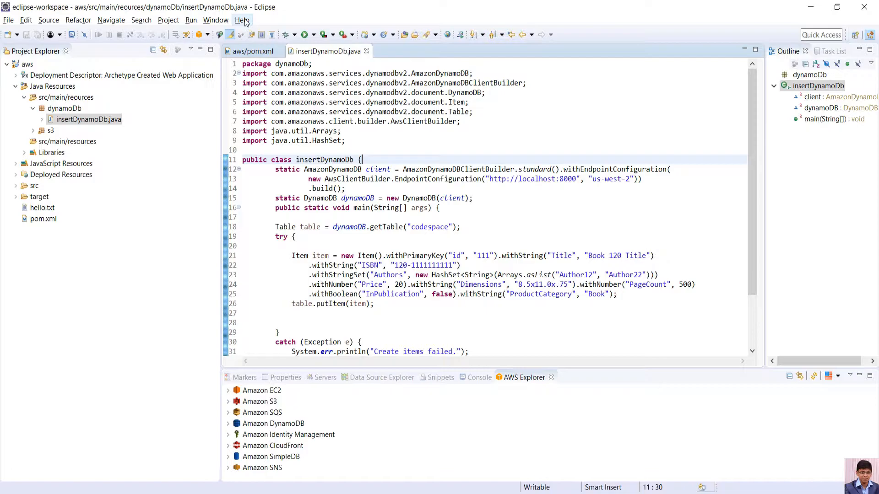
Search the Eclipse Marketplace for 'aws', confirm AWS Toolkit for Eclipse 2.0 is installed, and close it.
click(242, 21)
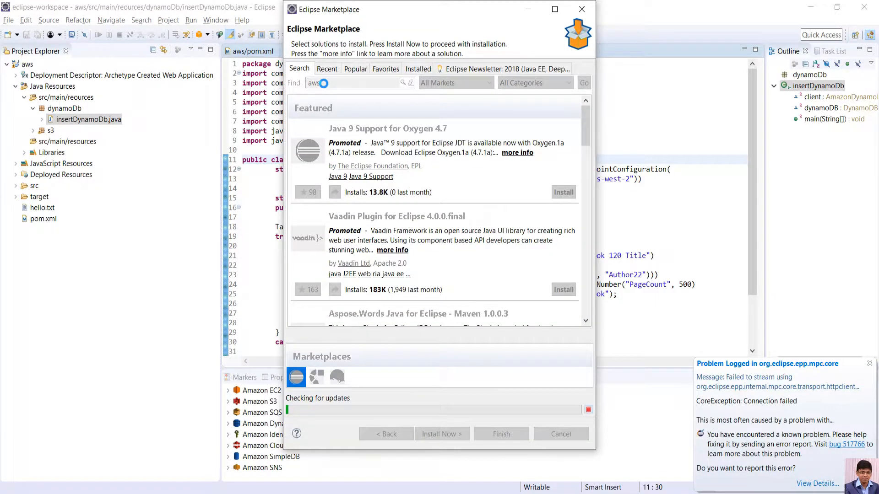
click(583, 82)
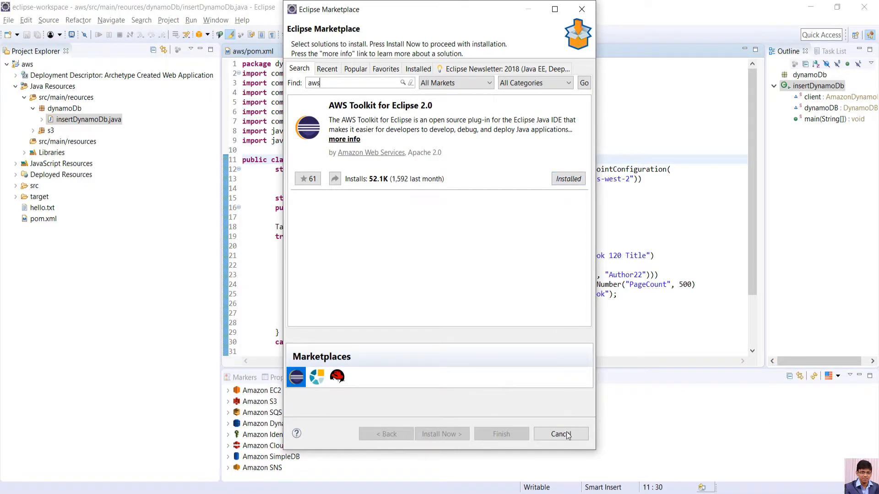
click(560, 434)
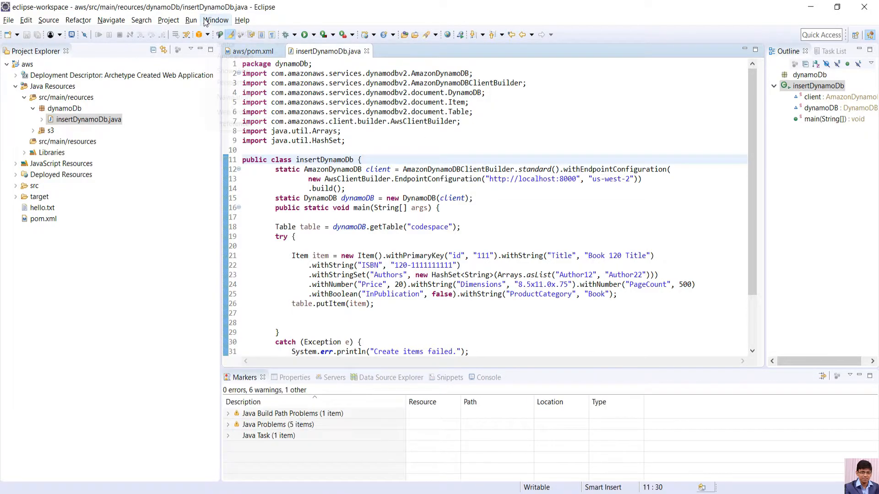
click(216, 20)
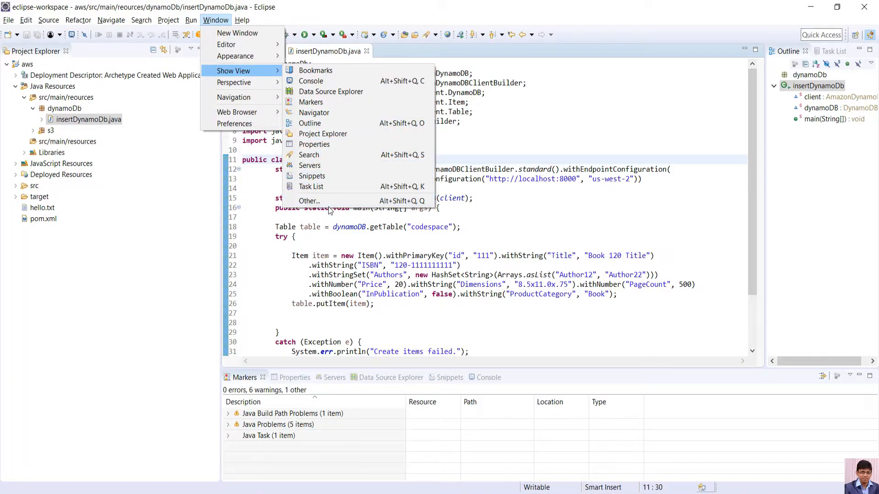
click(308, 201)
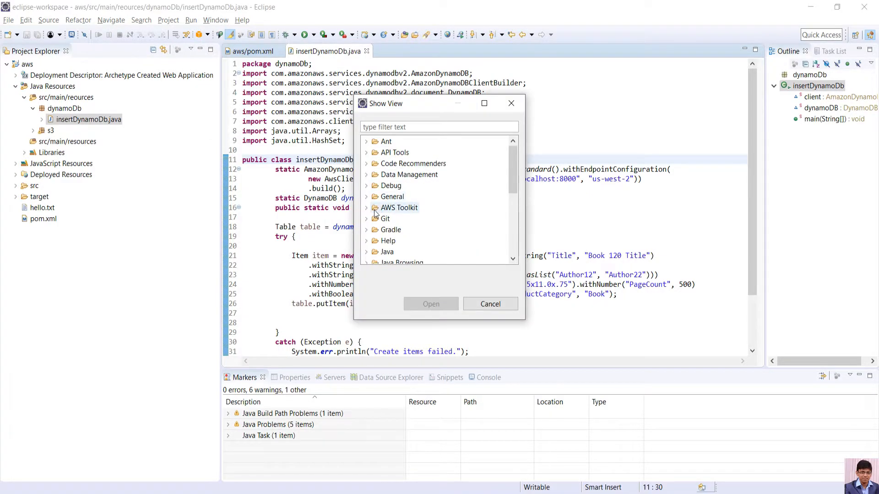
click(490, 304)
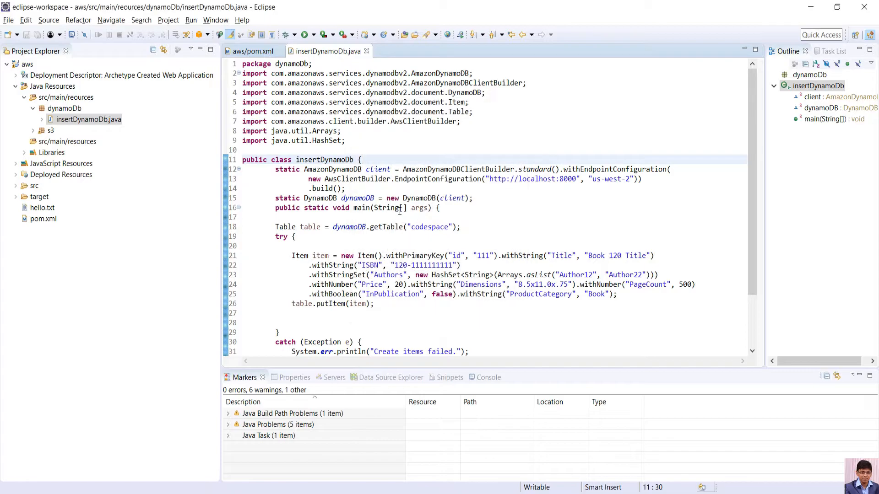
Switch the AWS Explorer region to Local (localhost), leaving only Amazon DynamoDB listed.
click(525, 377)
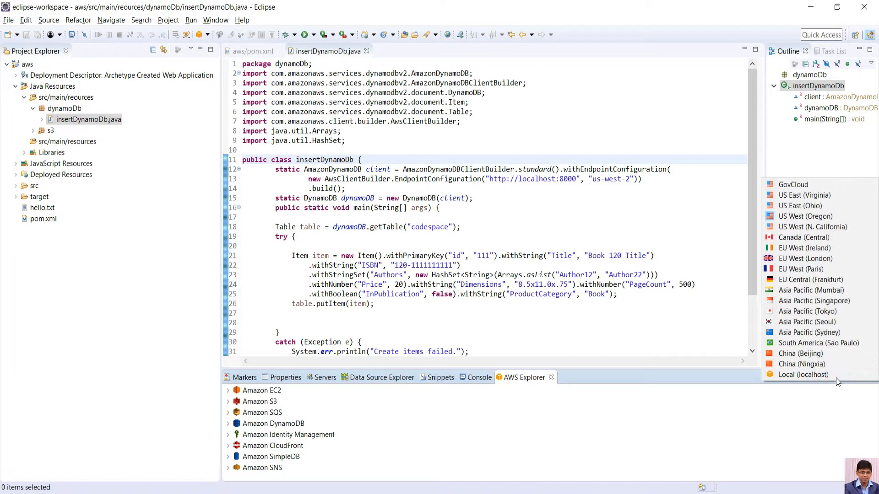
mouse_move(806, 216)
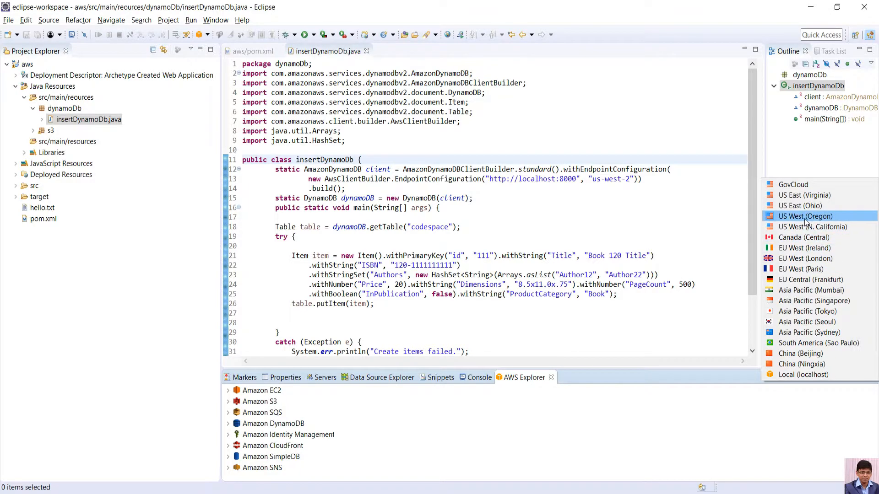
mouse_move(806, 342)
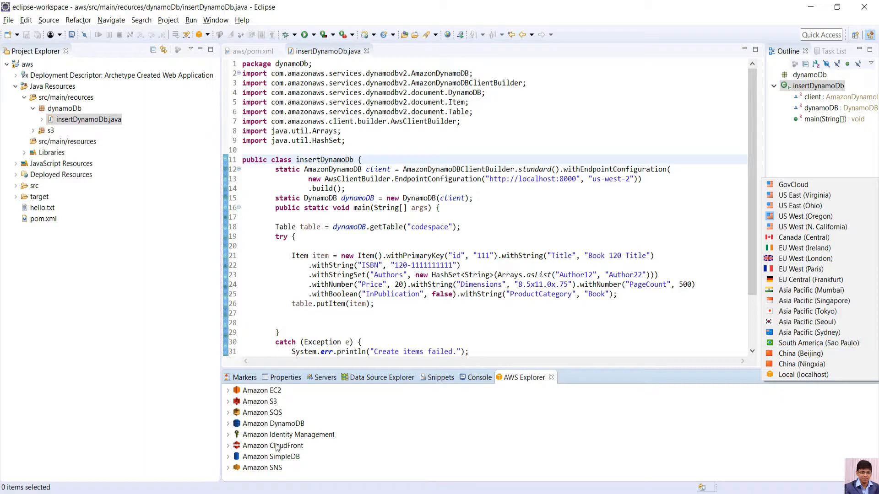
click(803, 375)
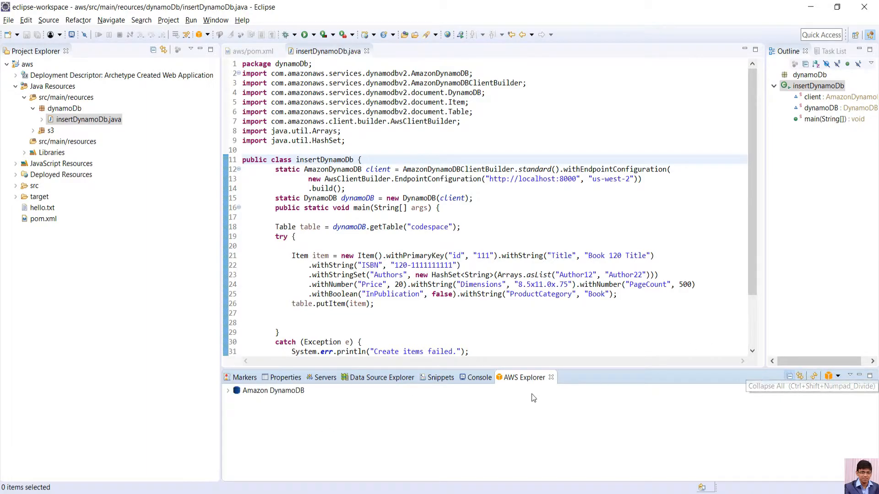
click(274, 390)
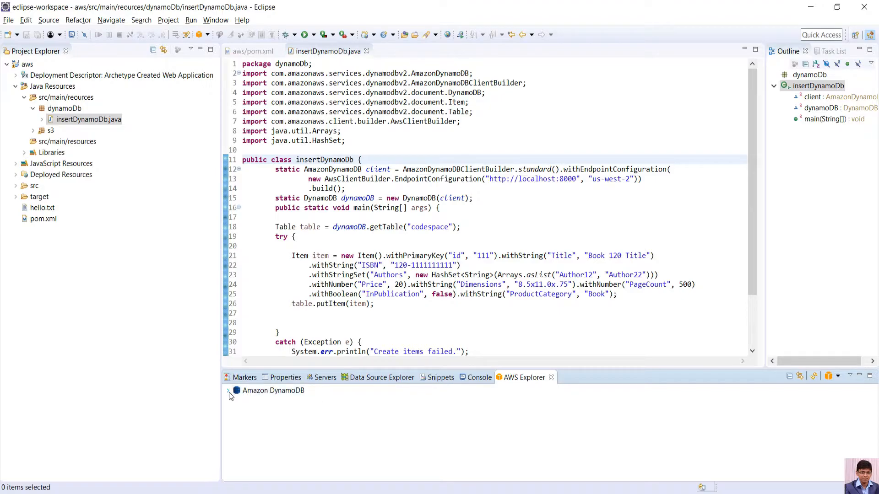
Start DynamoDB Local version 2016-01-07 from the Amazon DynamoDB node.
right_click(274, 391)
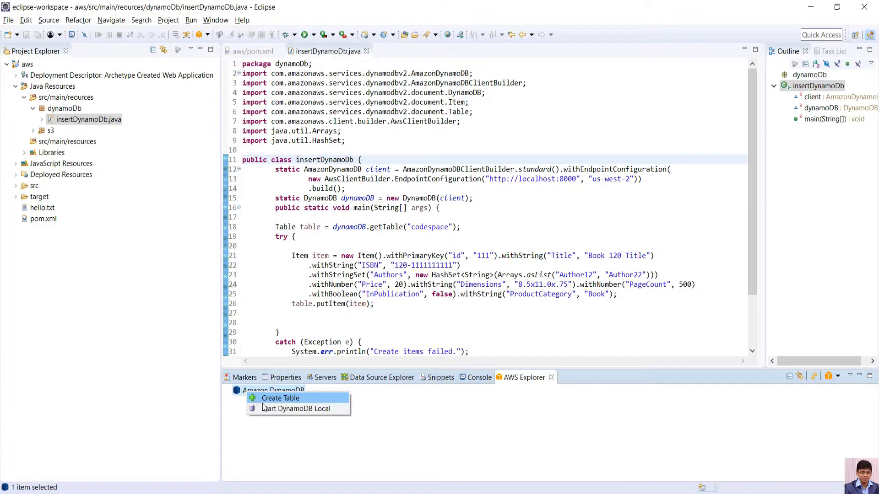
click(295, 409)
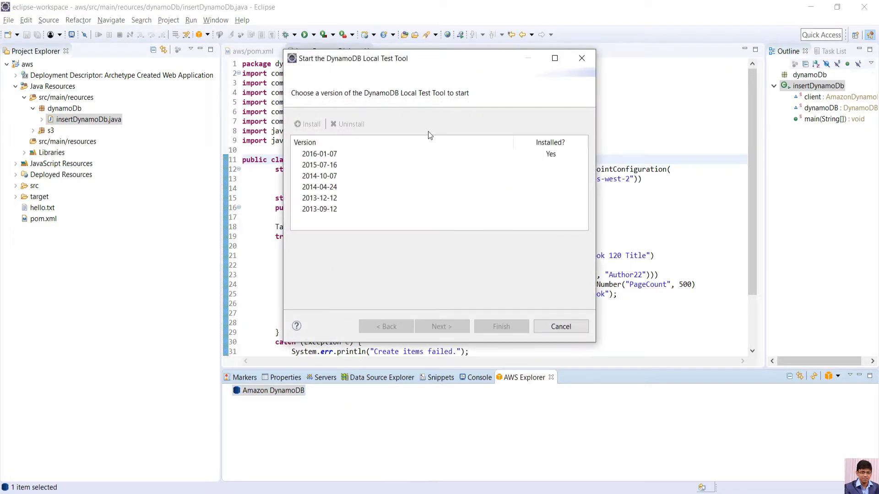
click(319, 153)
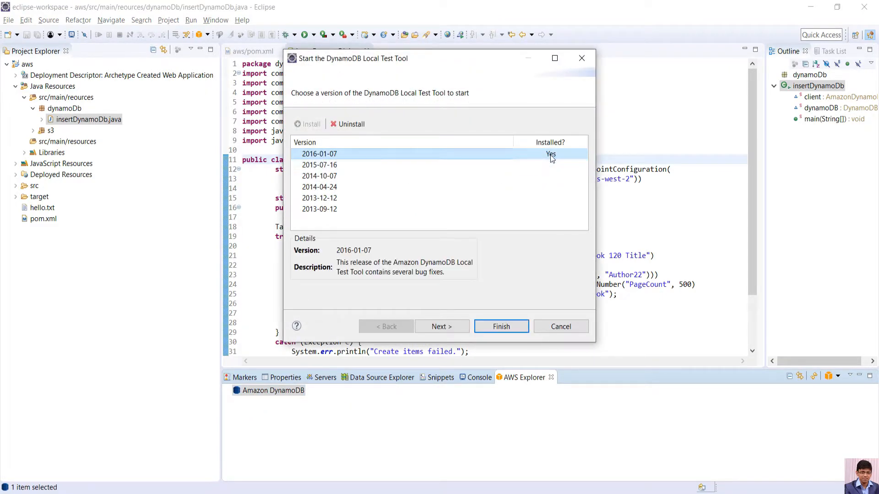
click(320, 165)
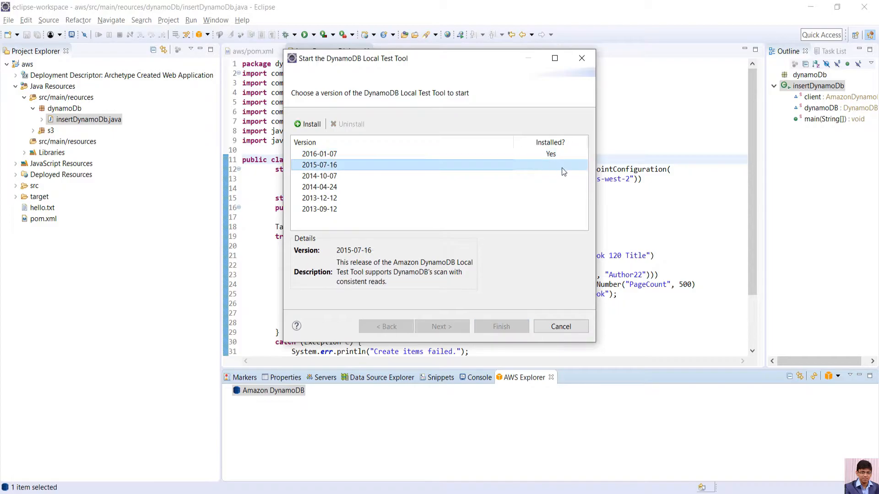
click(319, 154)
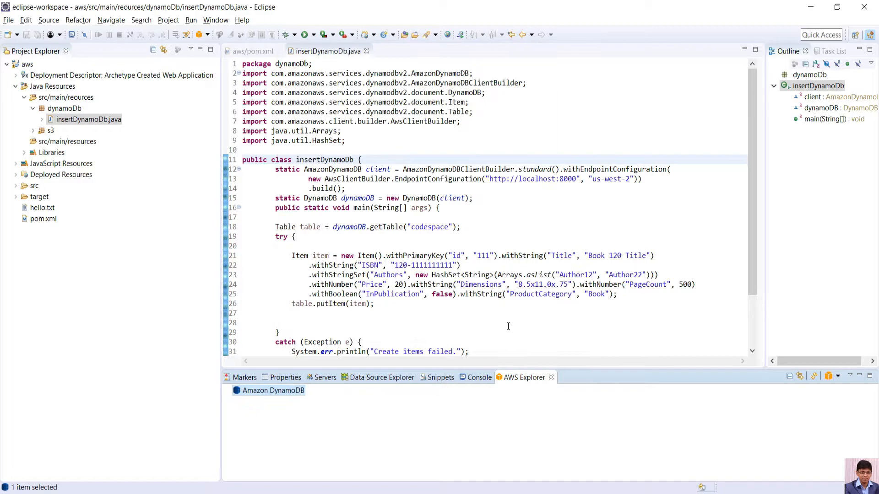
click(478, 377)
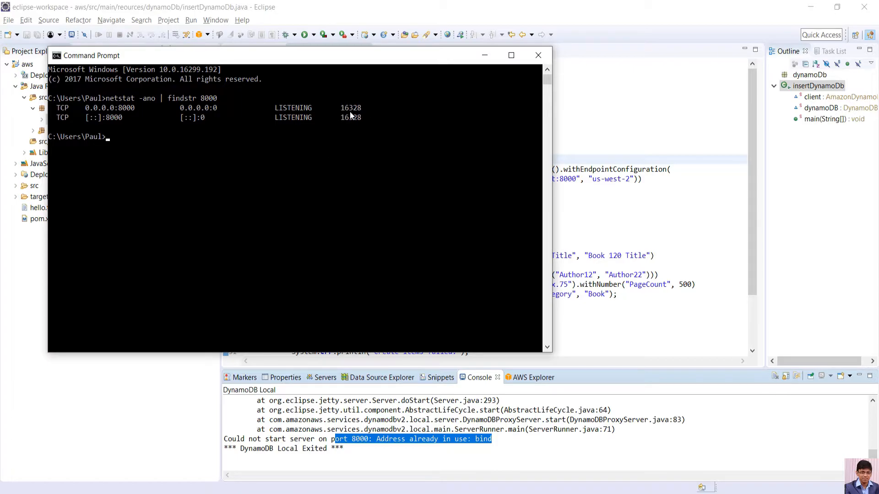
Run 'taskkill /PID 16328' to end the process holding port 8000.
text(t)
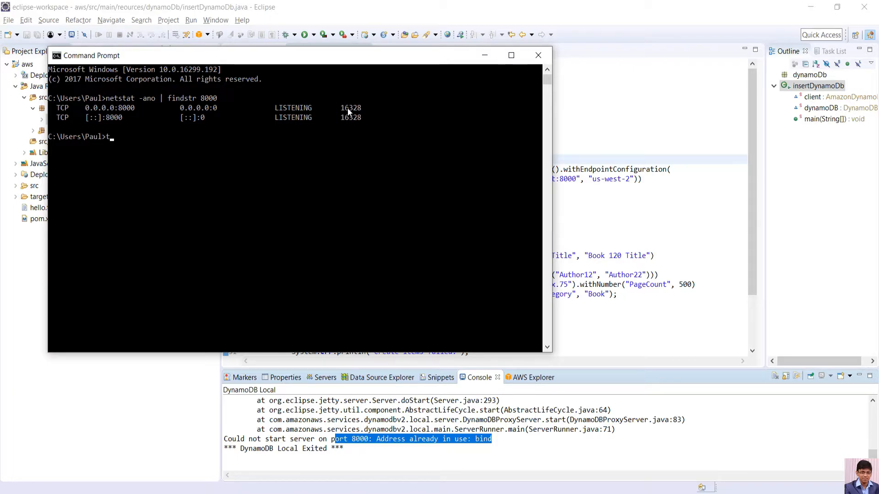
text(askkill /PID 16)
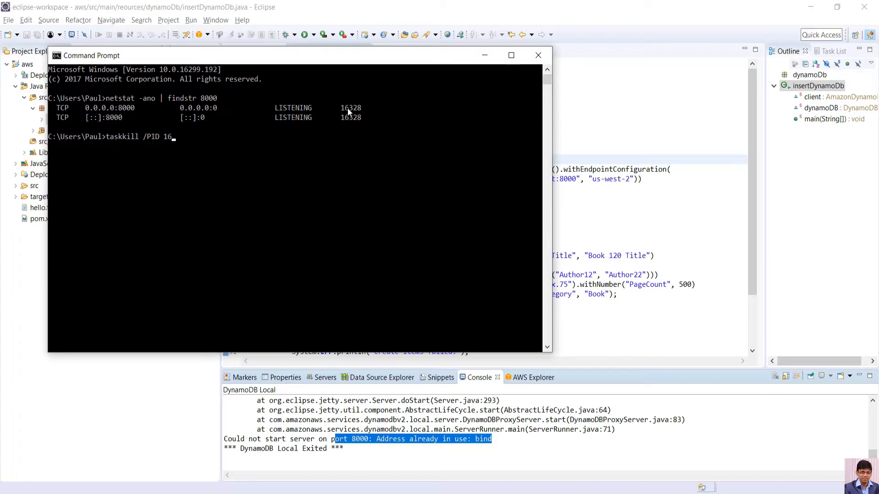
text(328 /F)
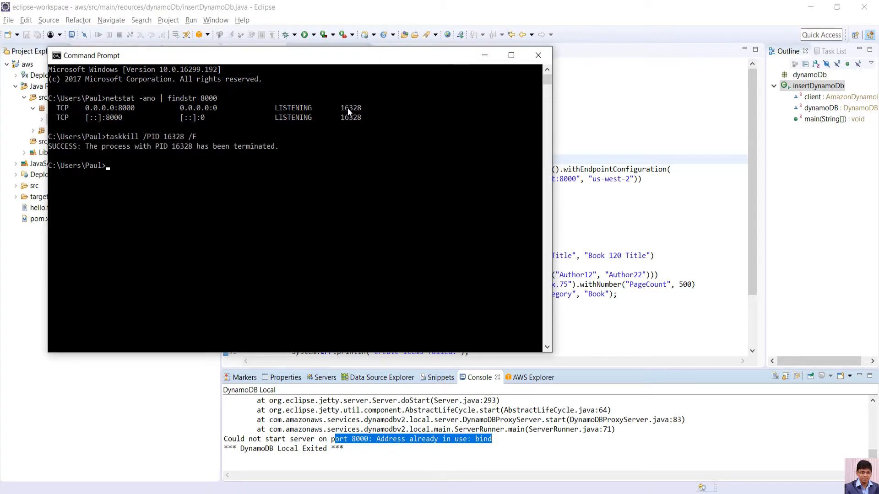
click(537, 54)
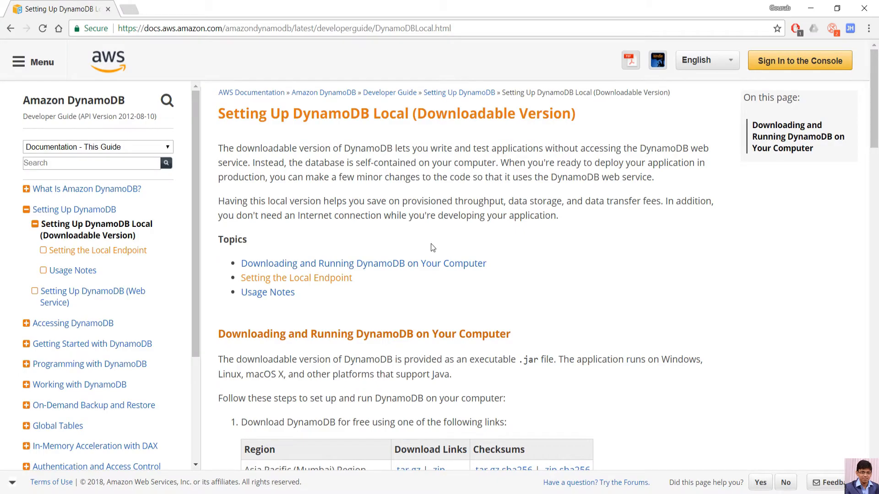
Scroll the Setting Up DynamoDB Local page down to the regional download links.
scroll(down, 3)
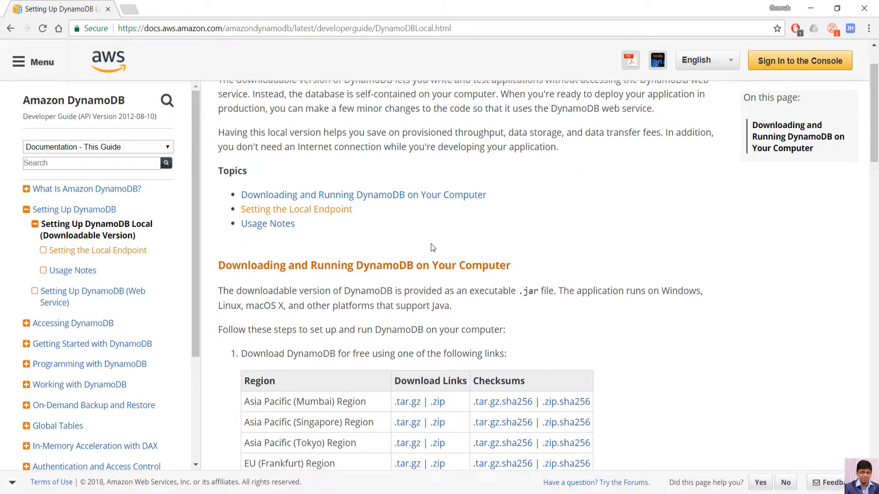
scroll(down, 3)
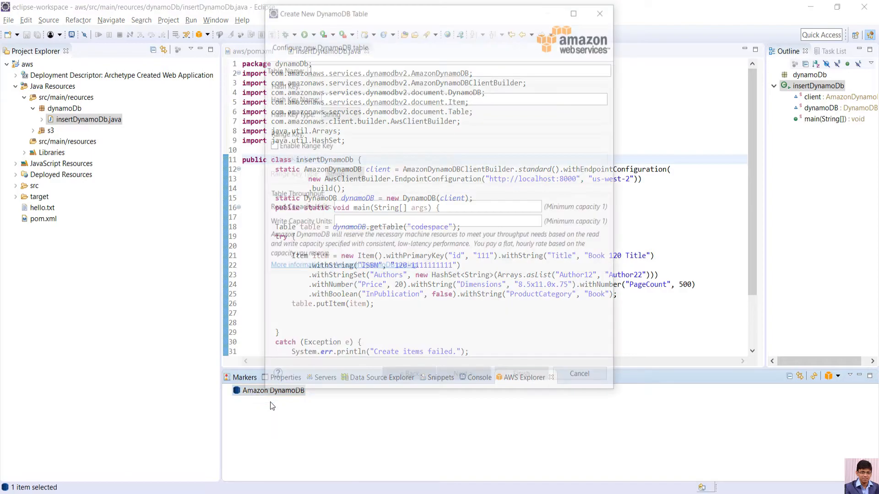
Create table 'codespace' with hash key 'id' and read/write capacity 5.
text(code)
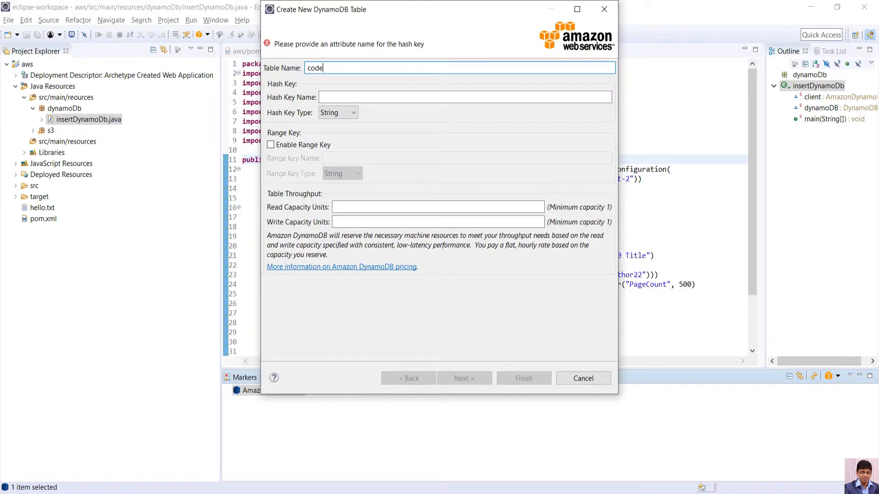
text(space)
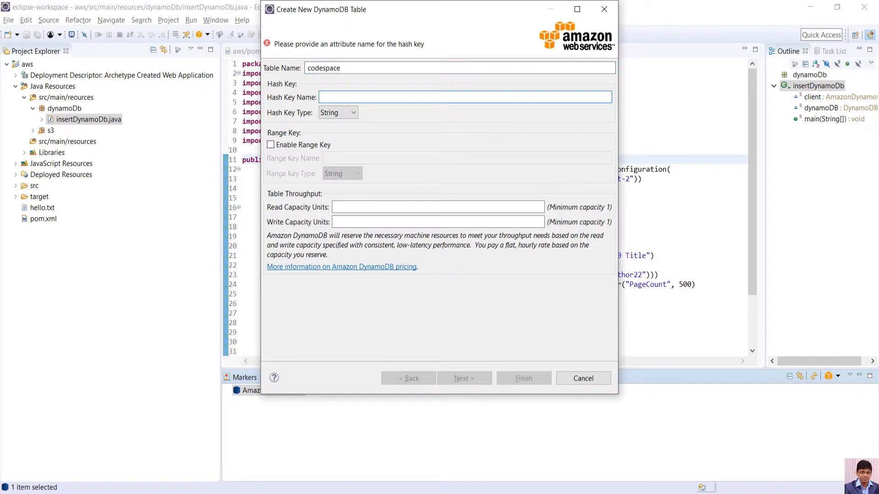
text(id)
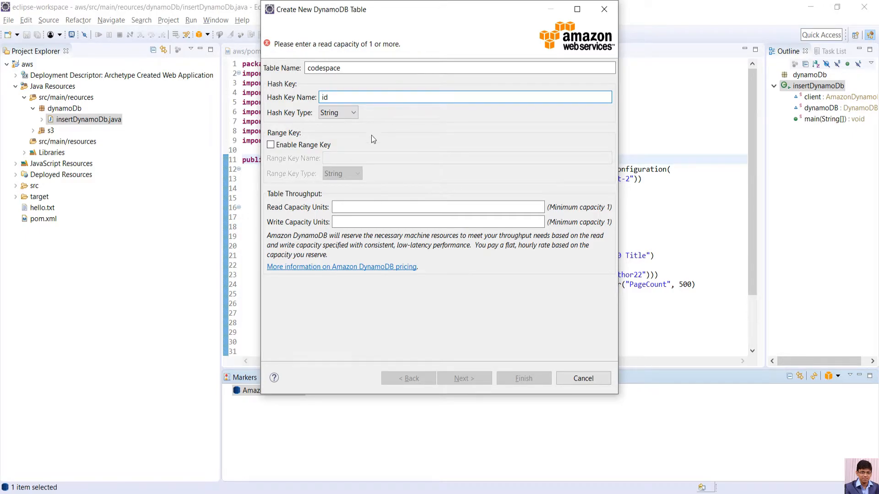
text(5)
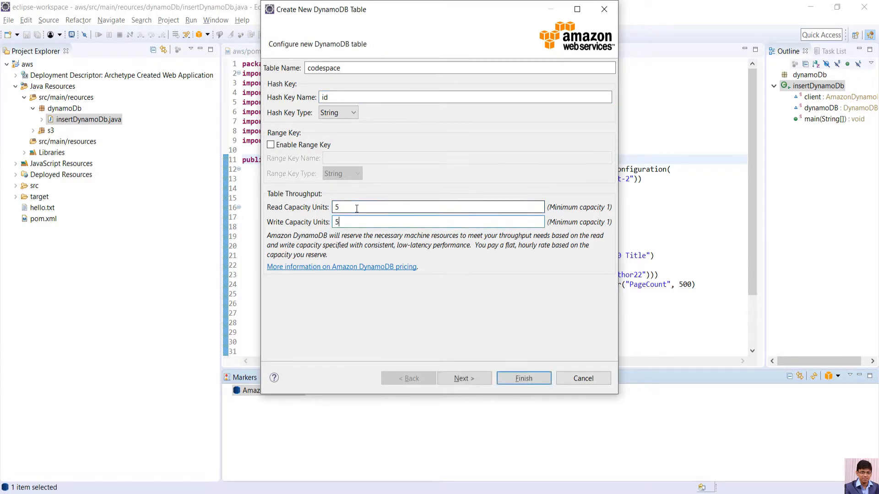
click(521, 378)
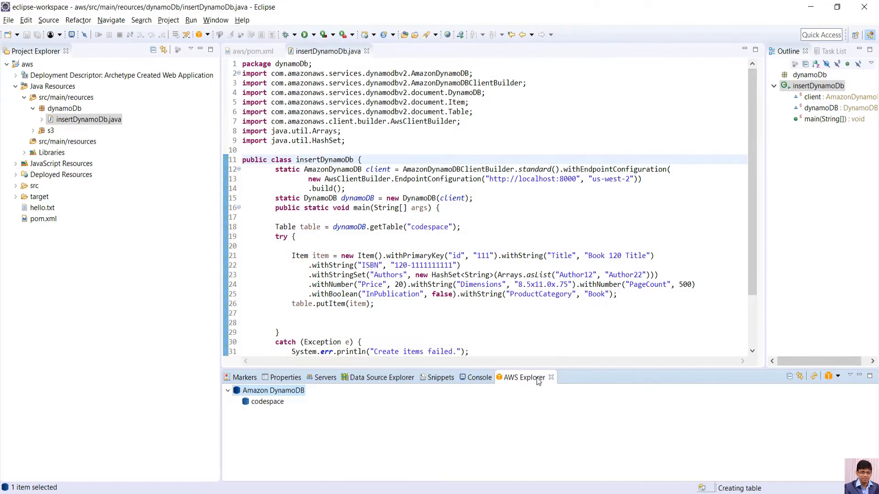
click(255, 51)
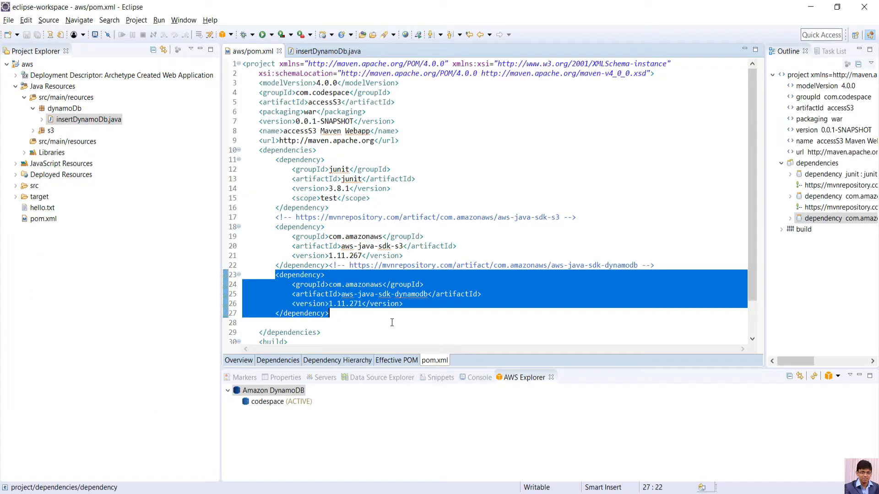
Select the aws-java-sdk-dynamodb dependency in aws/pom.xml.
click(392, 322)
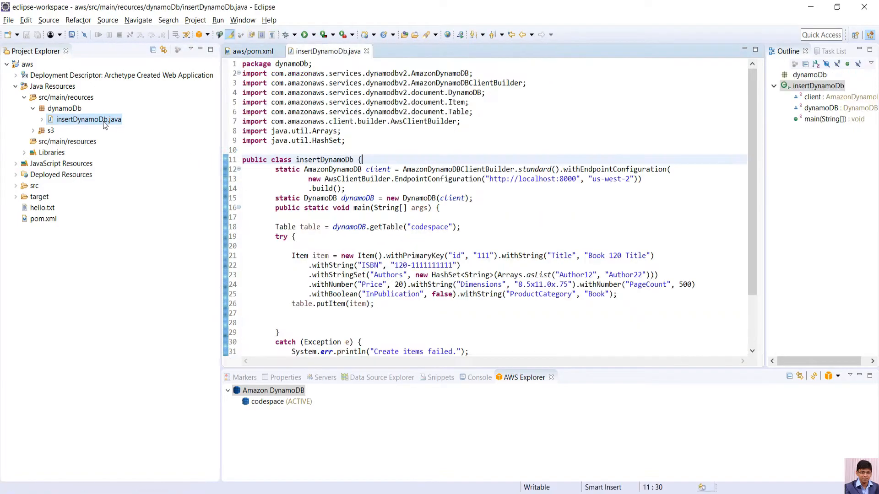
Open insertDynamoDb.java, highlight the 'id' key, and bring up the codespace table's actions.
double_click(437, 179)
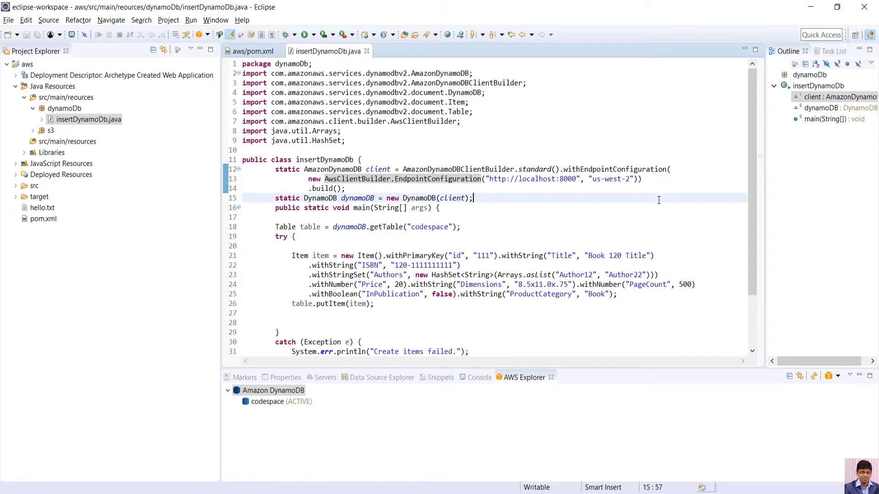
double_click(429, 227)
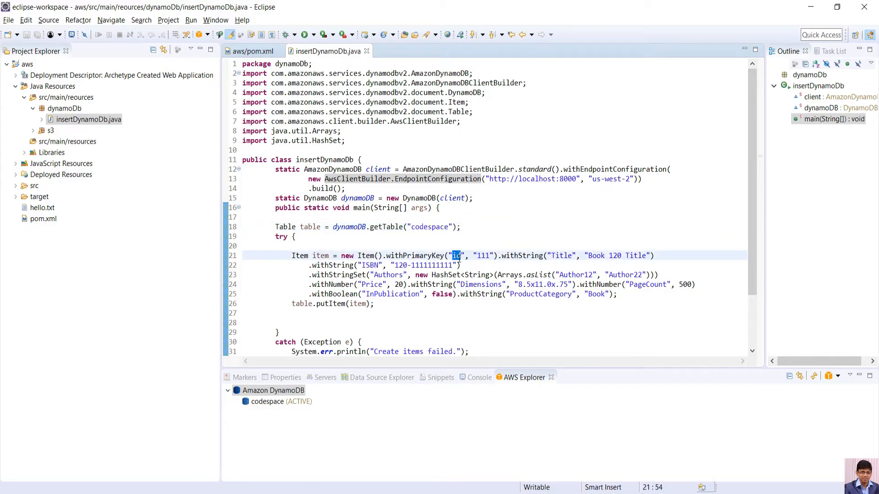
right_click(267, 401)
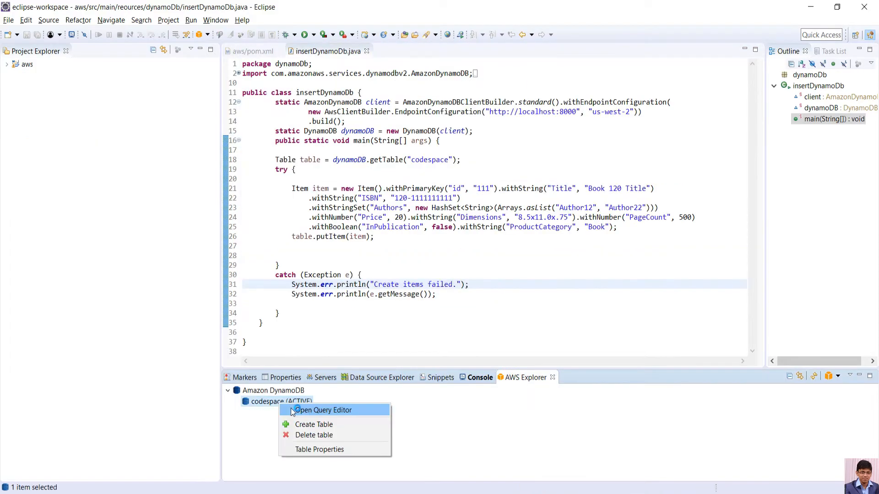
Scan codespace in the Query Editor to show item 111, 'Book 120 Title'.
click(324, 409)
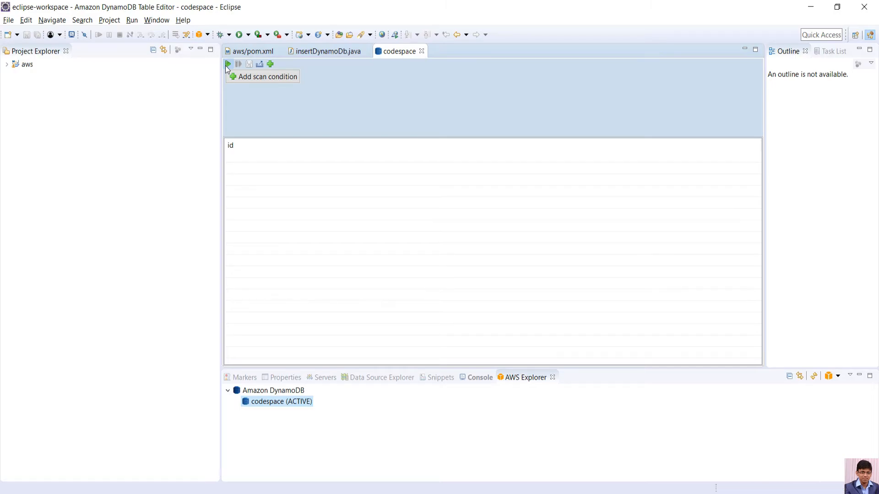
click(227, 63)
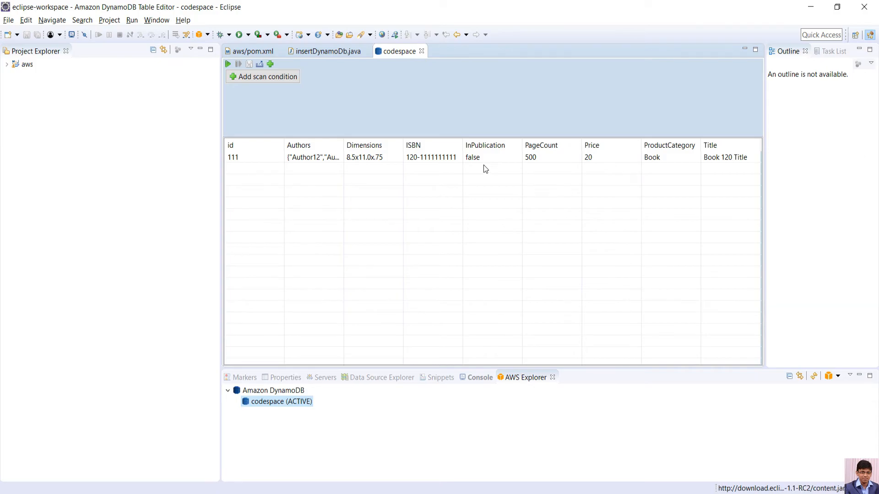
click(327, 51)
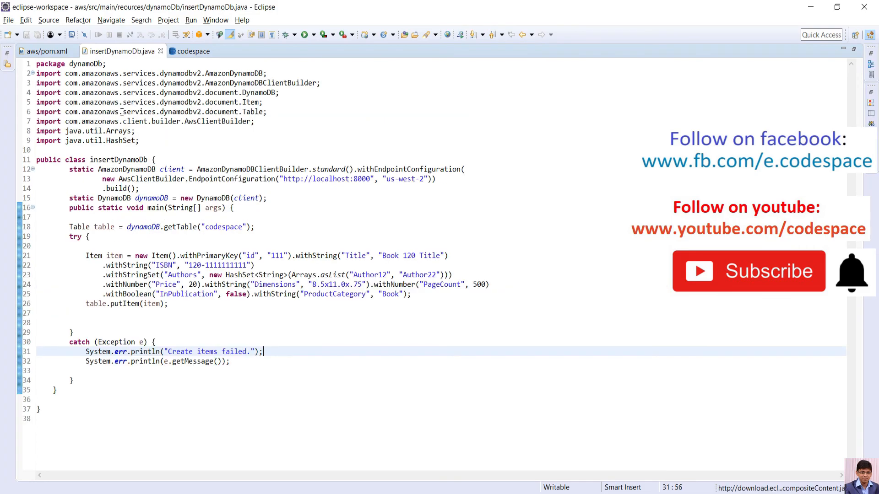
mouse_move(265, 214)
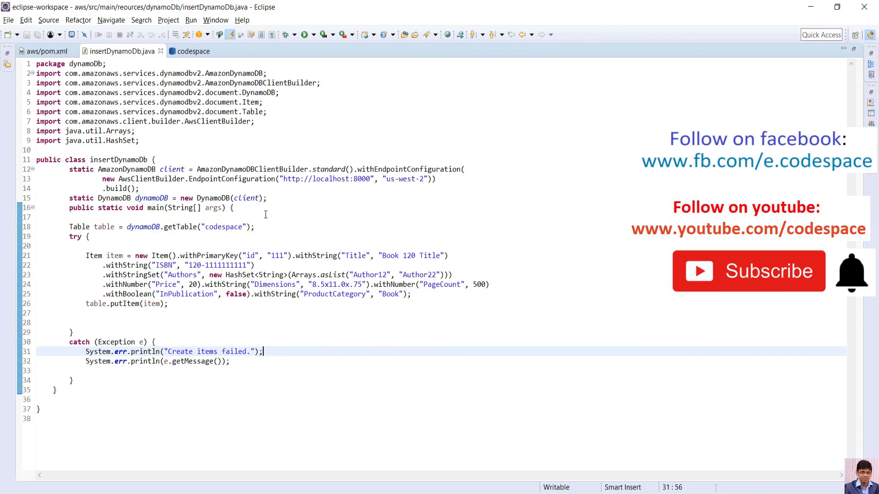